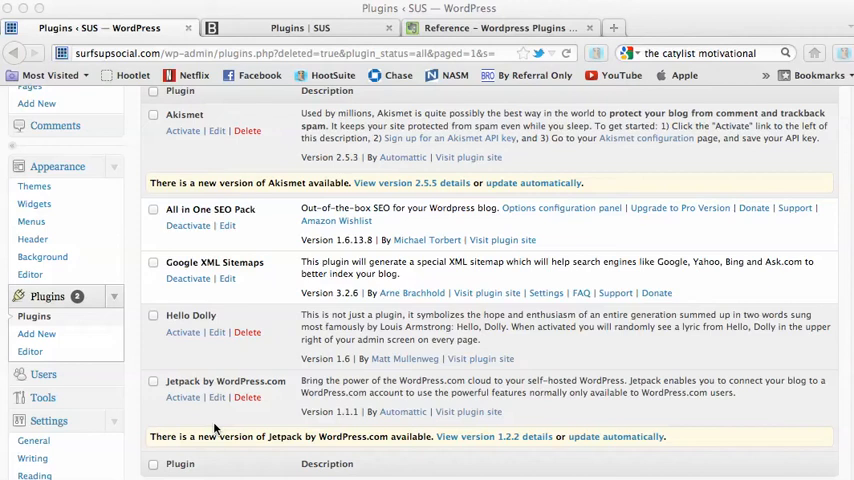
- Scroll through the admin sidebar down to the Settings menu
scroll(up, 3)
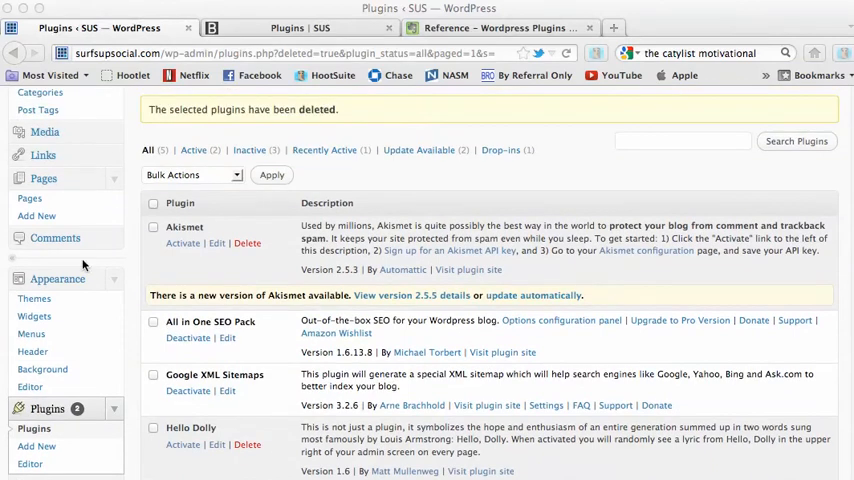
scroll(down, 3)
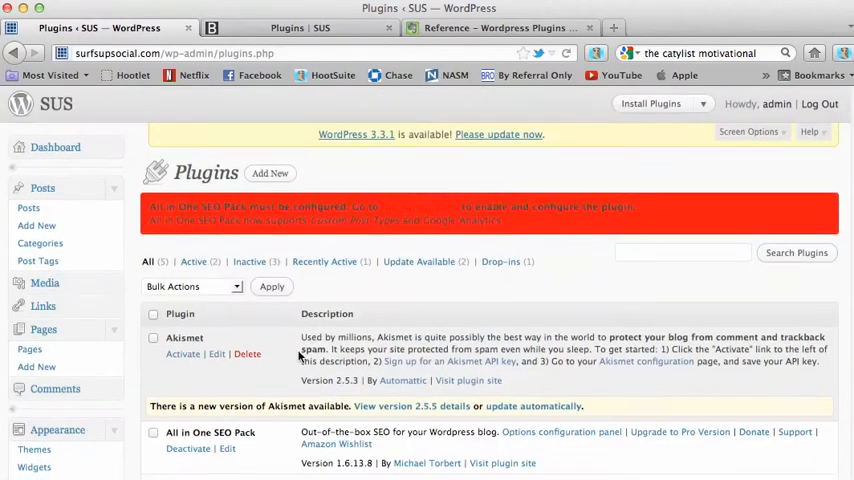
scroll(down, 3)
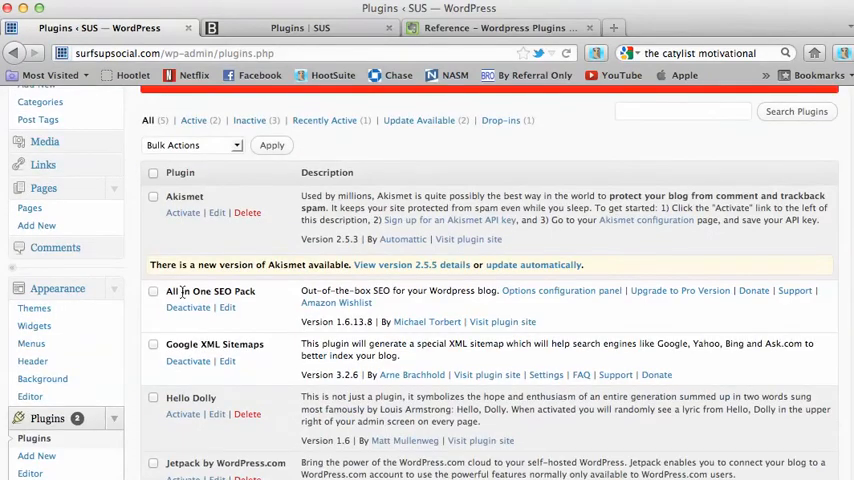
scroll(down, 3)
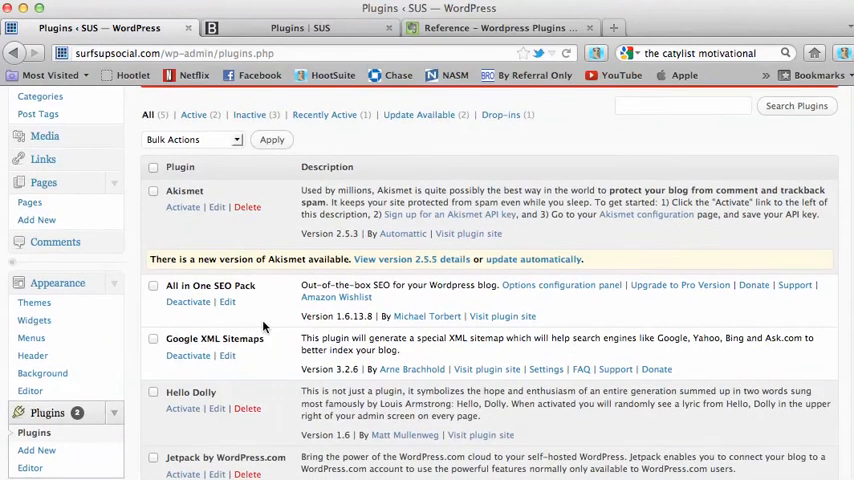
scroll(down, 3)
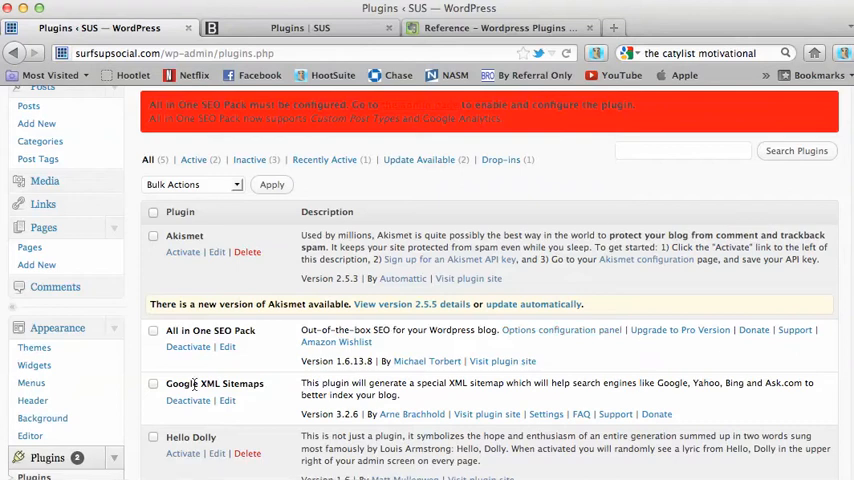
scroll(down, 3)
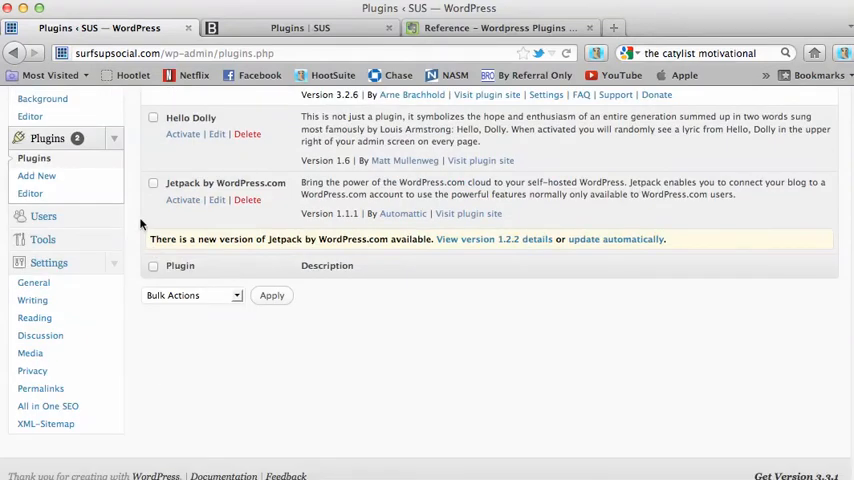
mouse_move(48, 404)
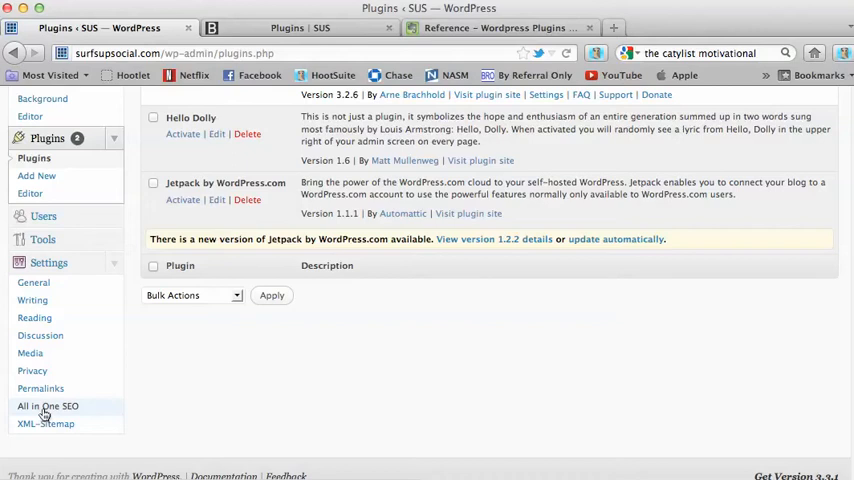
- Open All in One SEO Pack options and review its title format settings without changes
click(48, 404)
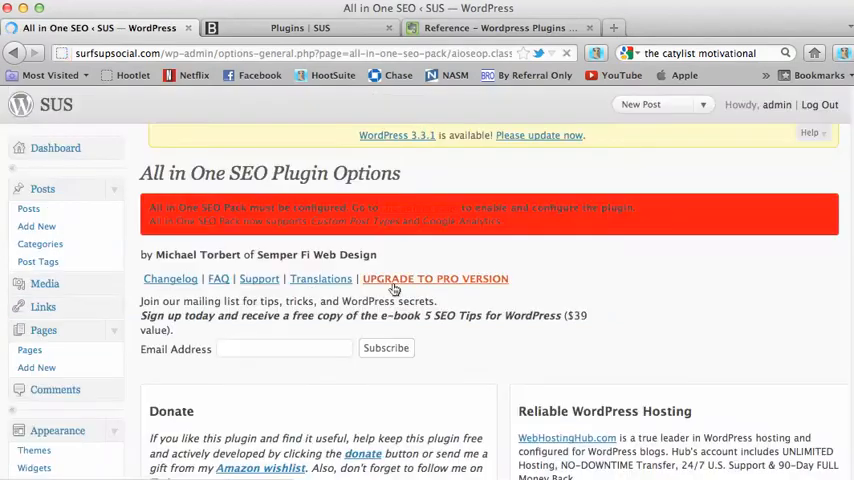
scroll(down, 3)
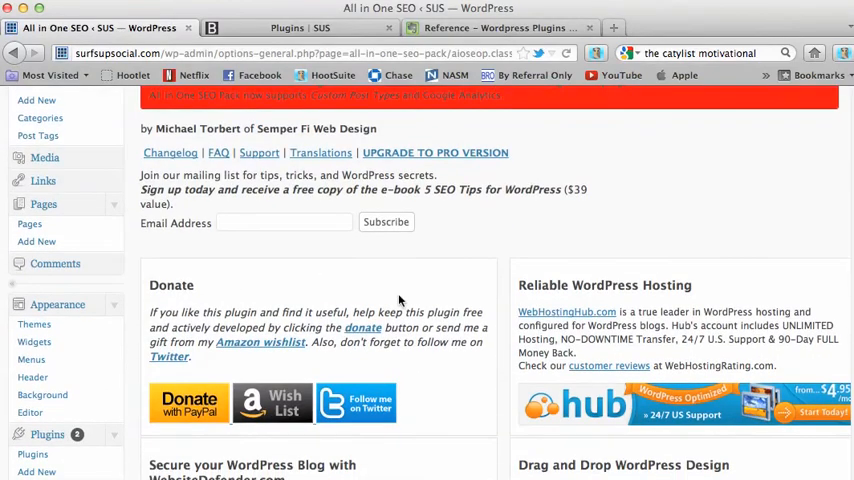
scroll(down, 3)
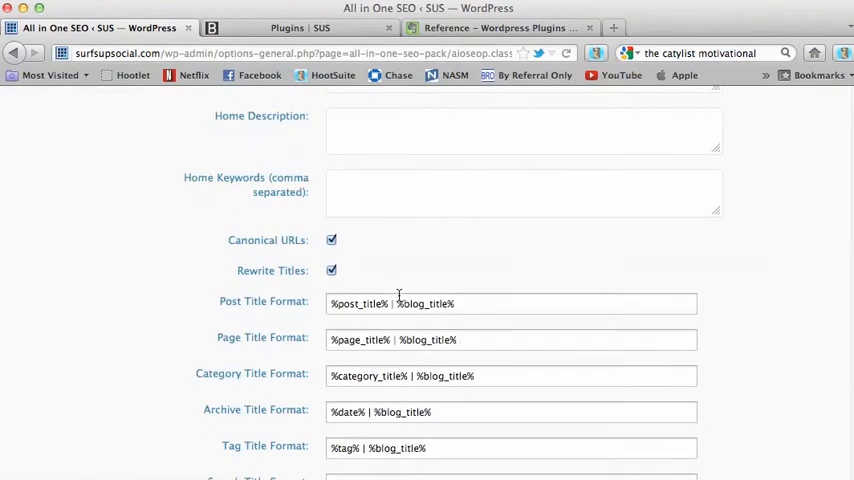
scroll(down, 3)
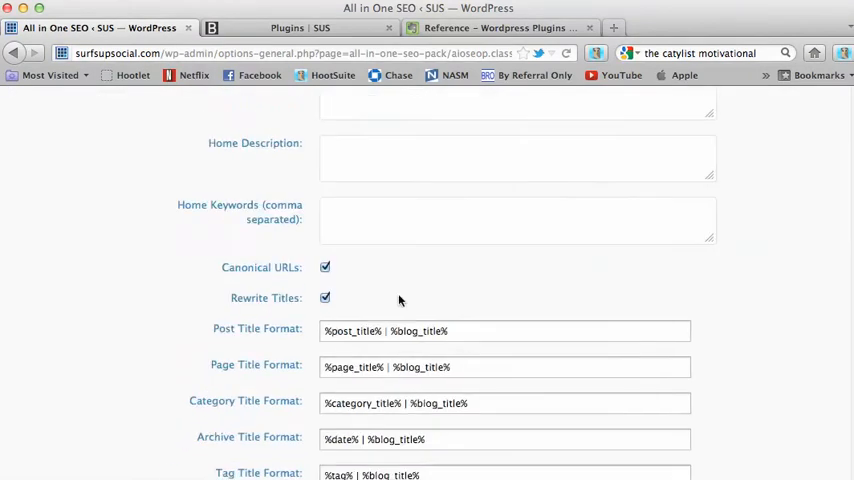
scroll(up, 3)
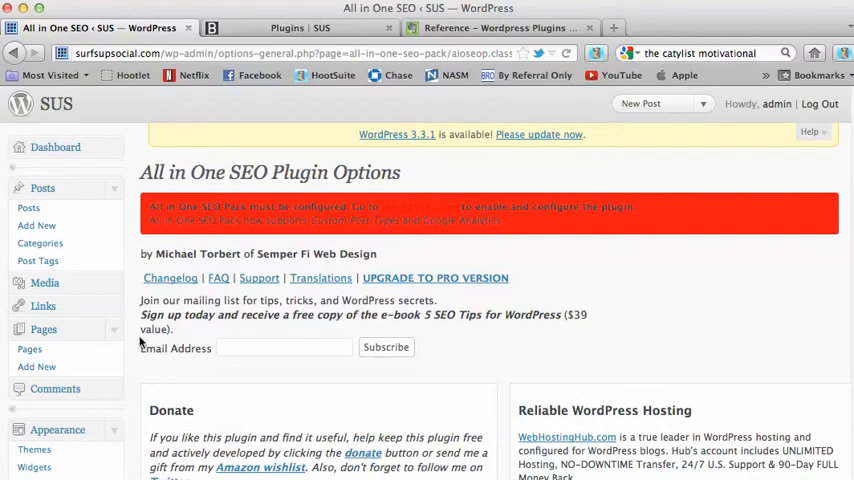
scroll(down, 3)
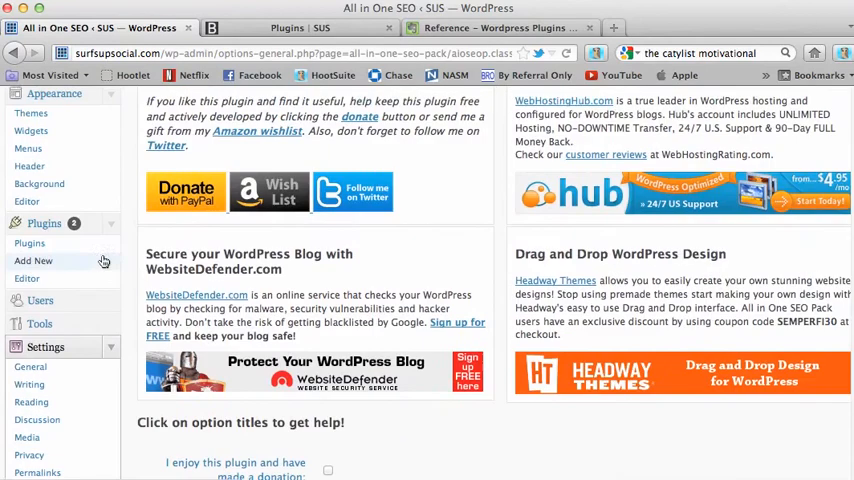
scroll(down, 3)
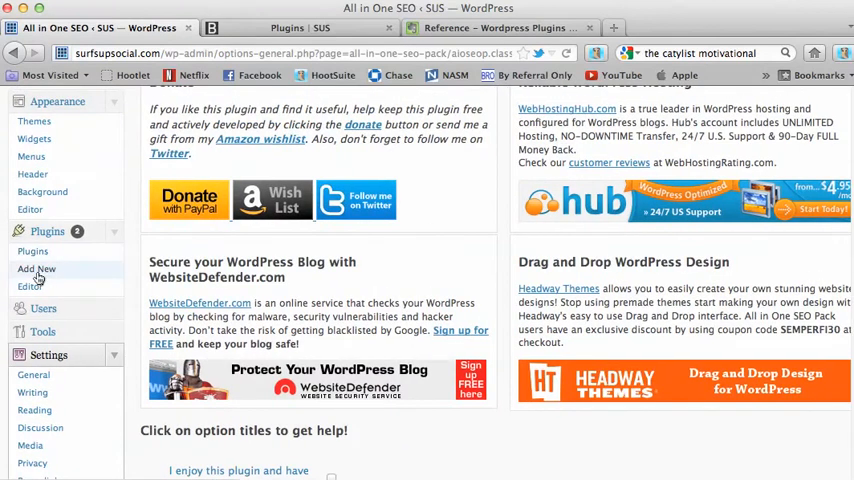
- Go to Plugins > Add New and copy 'Tweet Blender' from the Evernote plugin list
click(36, 268)
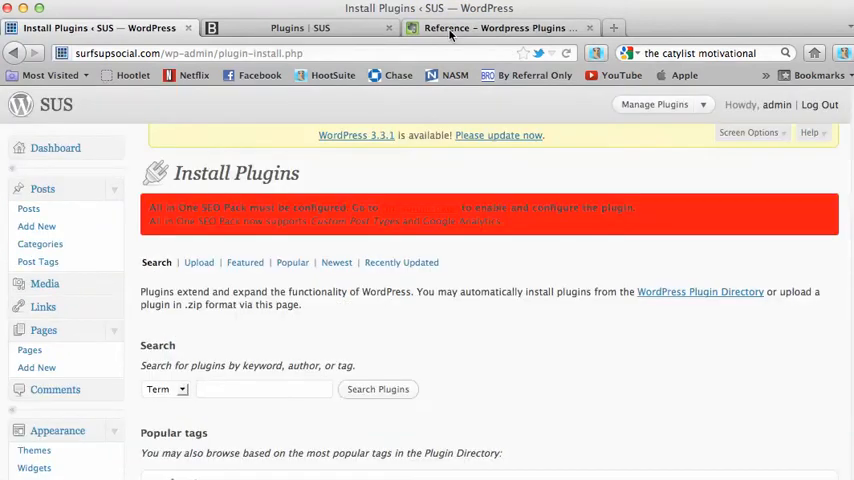
click(500, 28)
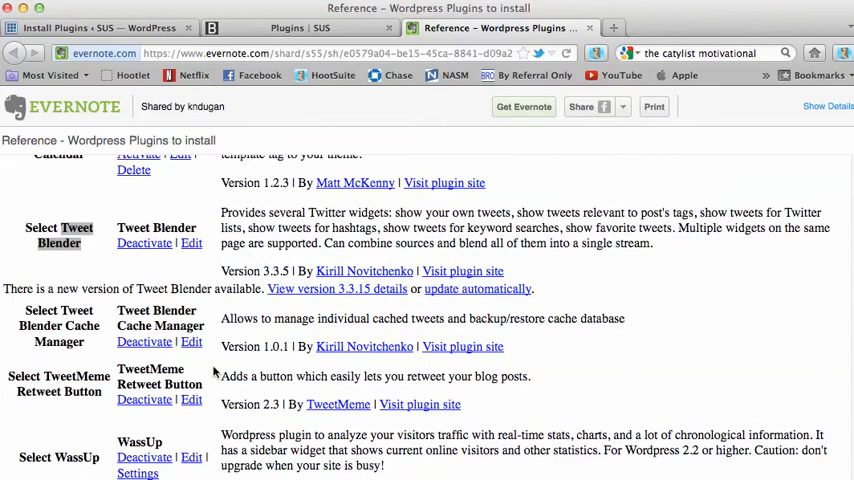
right_click(76, 228)
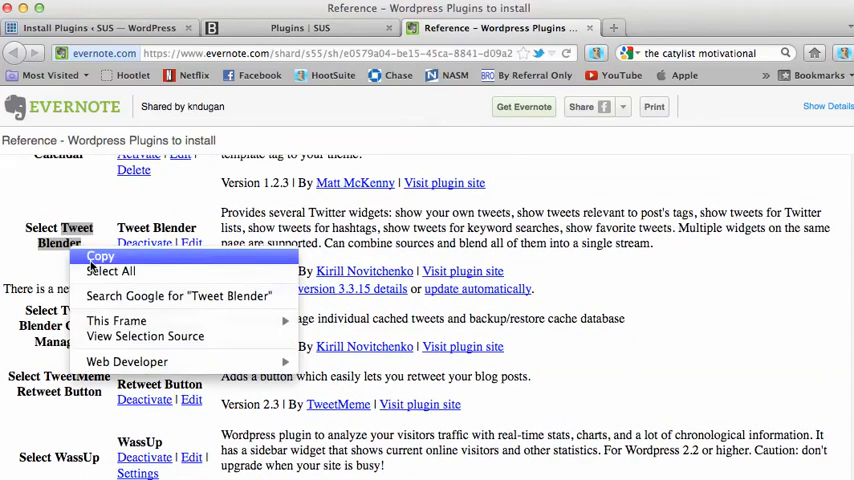
click(96, 28)
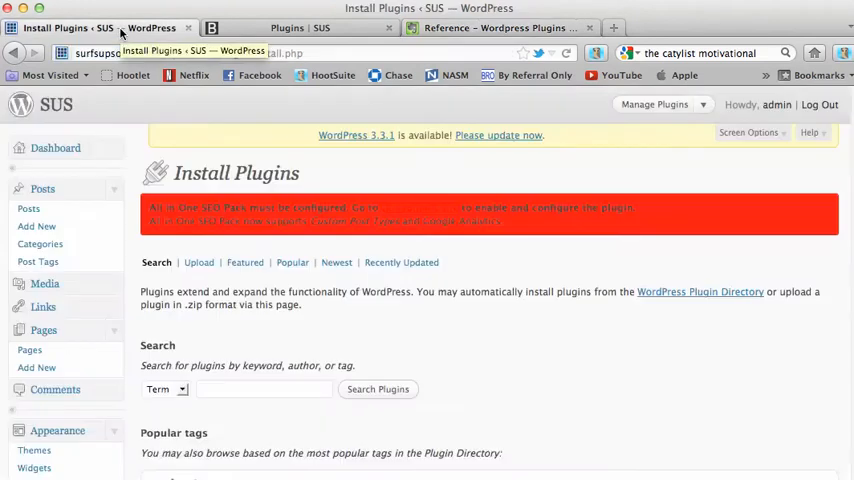
- Search the plugin directory for 'Tweet Blender' and start installing its 3.3.15 listing
scroll(down, 3)
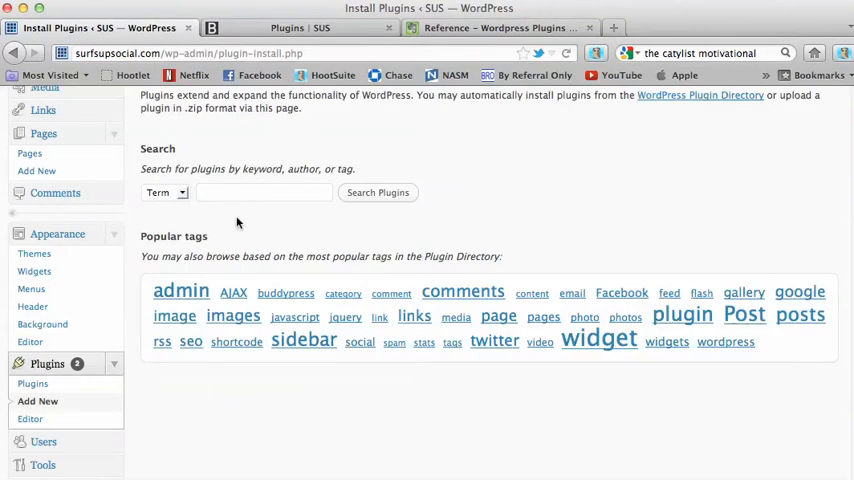
text(Tweet Blender)
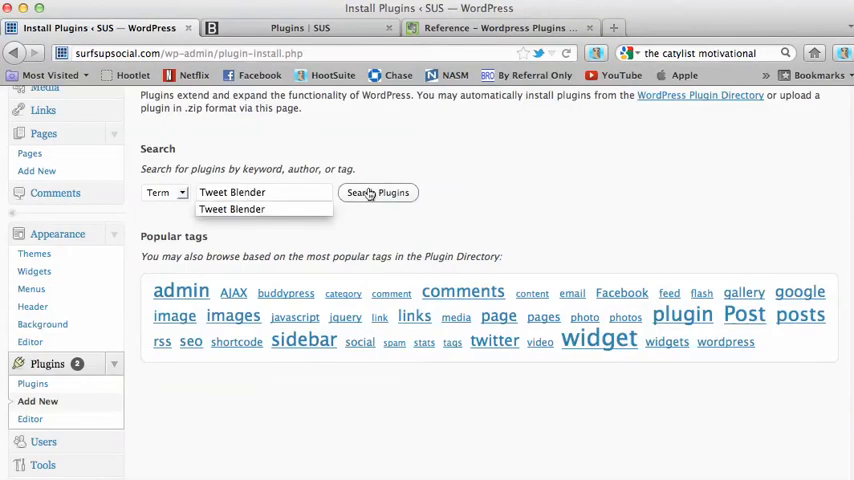
click(378, 192)
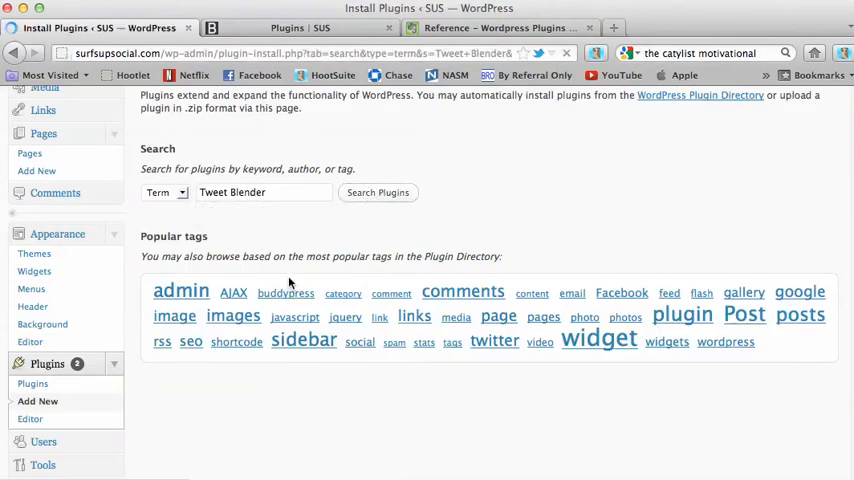
click(378, 192)
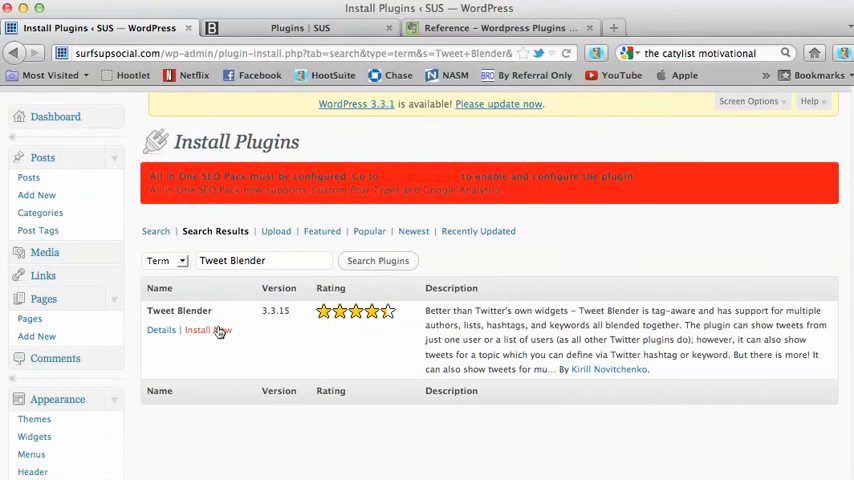
click(196, 330)
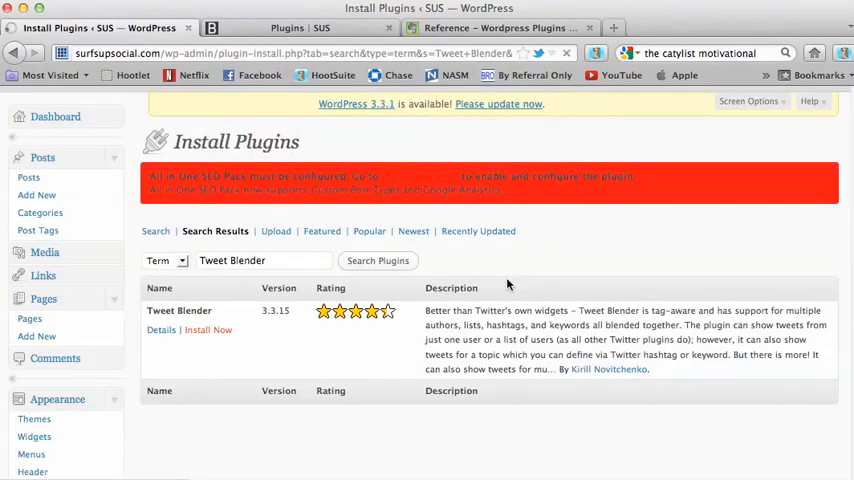
- Confirm the Tweet Blender 3.3.15 install and activate the plugin
click(208, 328)
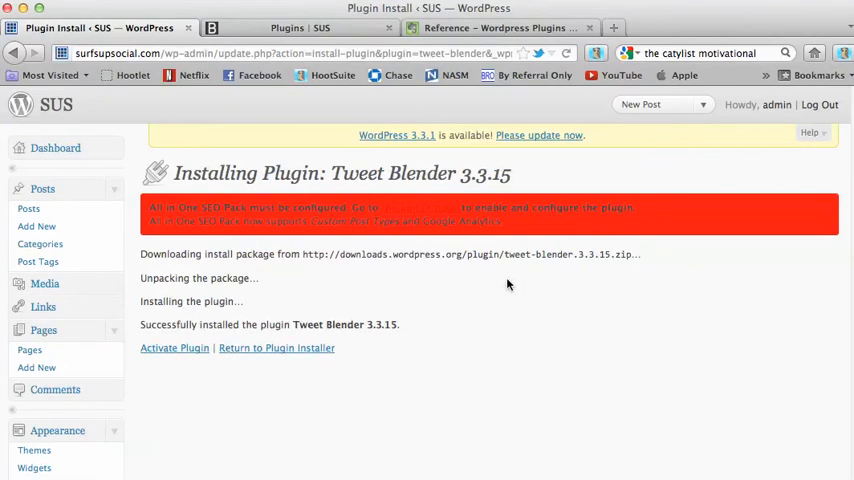
click(174, 348)
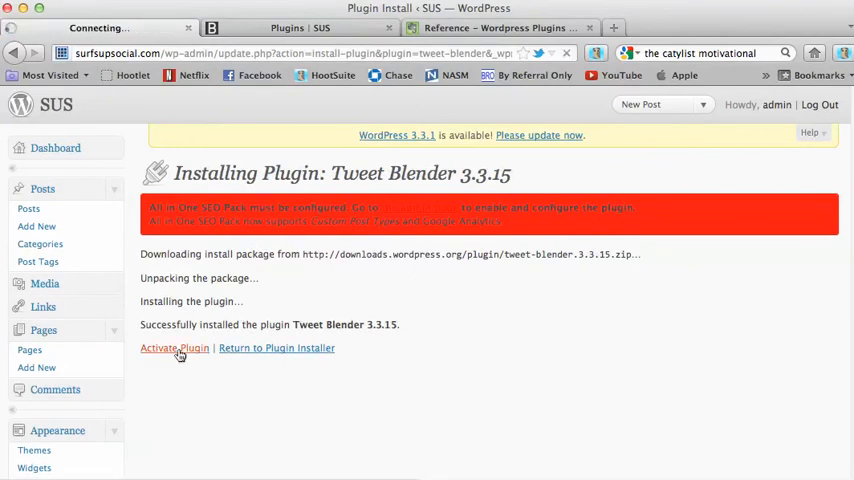
click(174, 348)
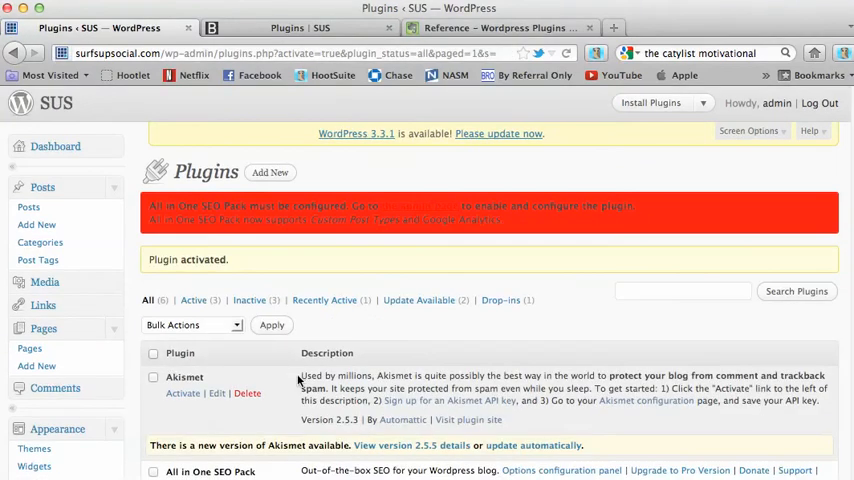
scroll(down, 3)
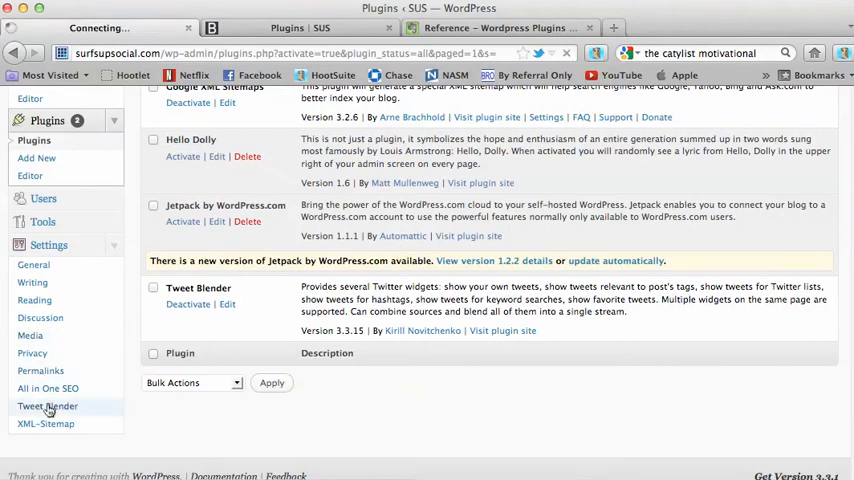
- In Tweet Blender's Widgets settings, enable author photo, username, reply link and follow link
click(48, 406)
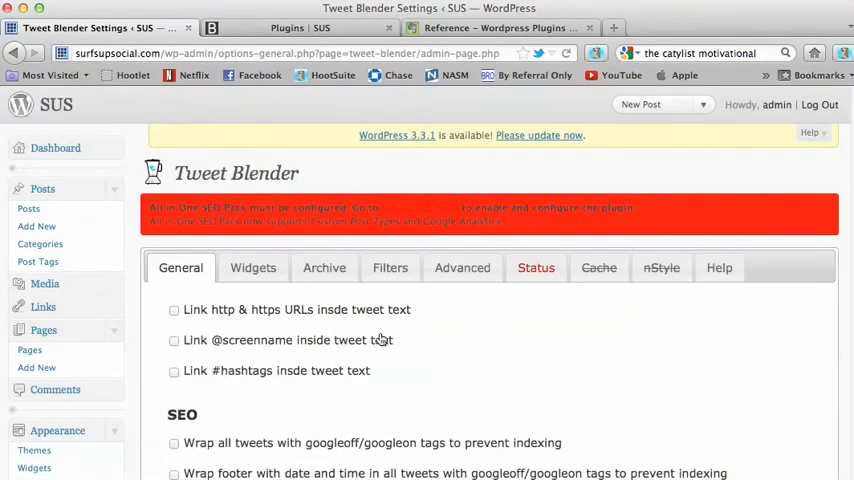
scroll(down, 3)
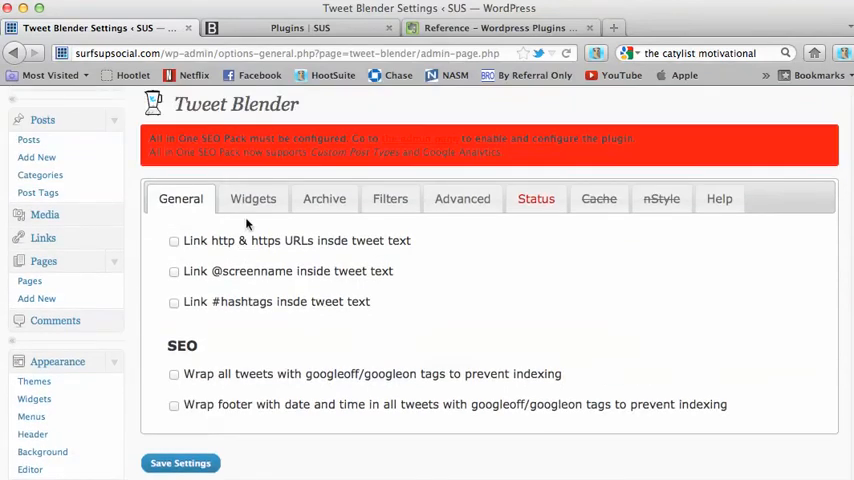
click(252, 198)
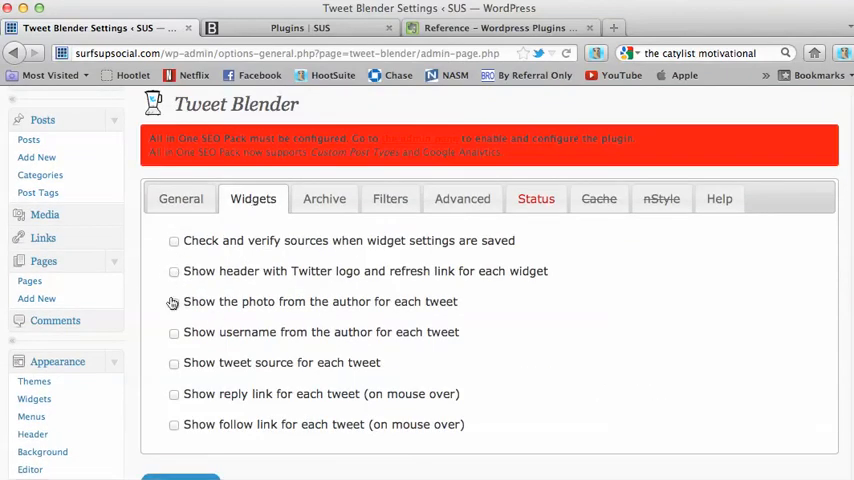
click(174, 332)
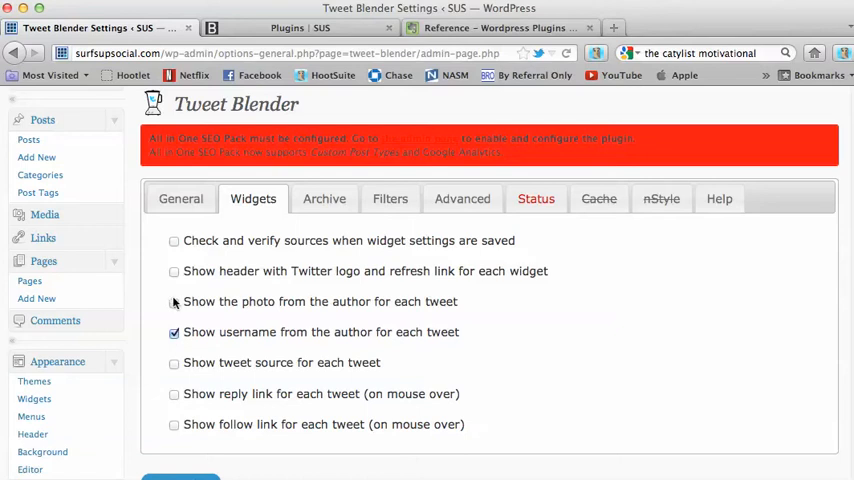
click(174, 300)
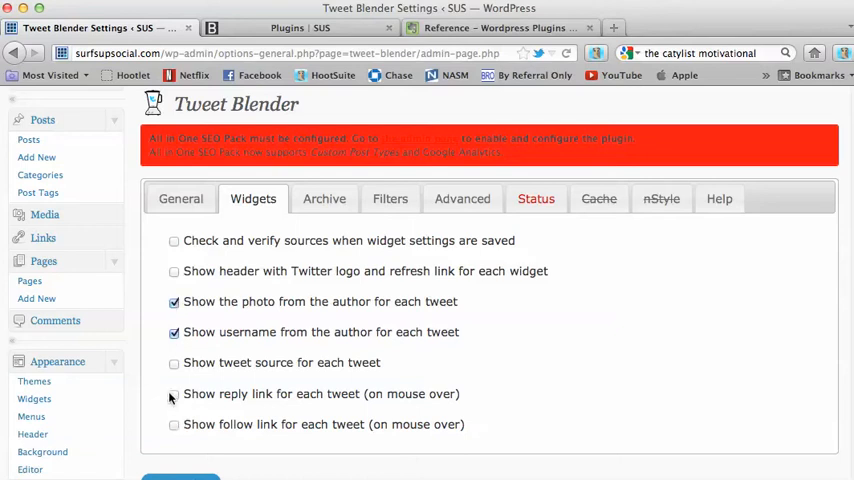
click(174, 392)
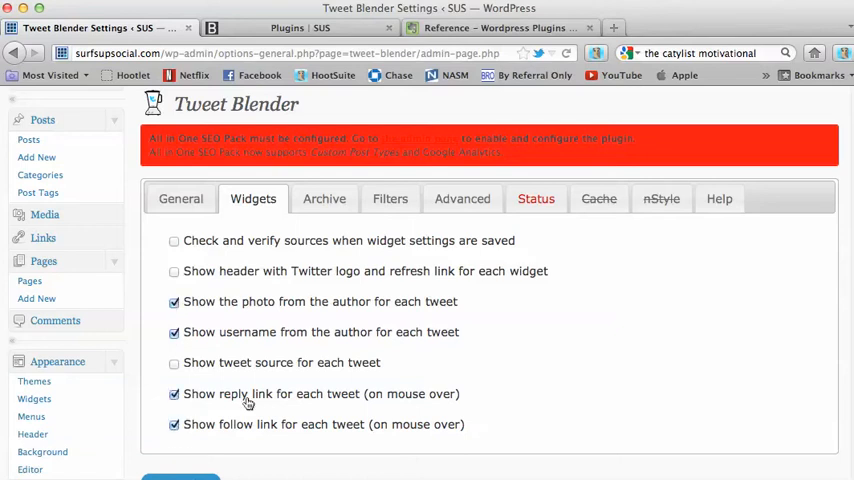
click(180, 388)
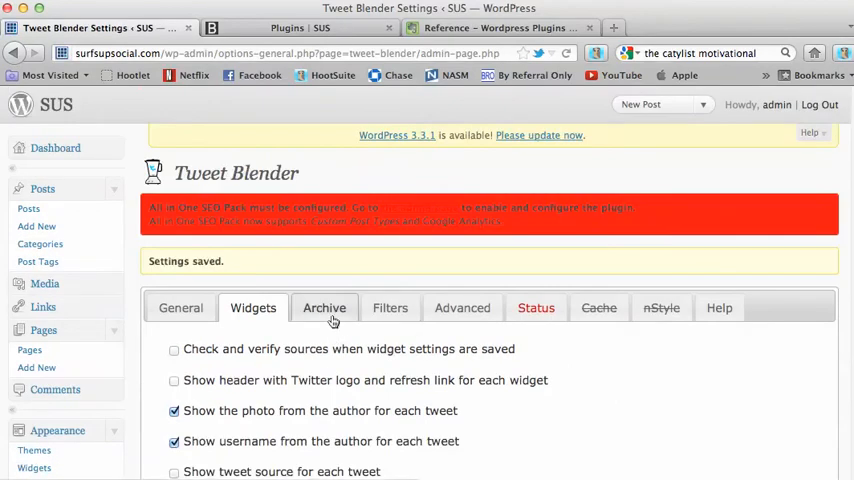
- Review the Filters and Archive tabs and save the Tweet Blender settings
click(462, 308)
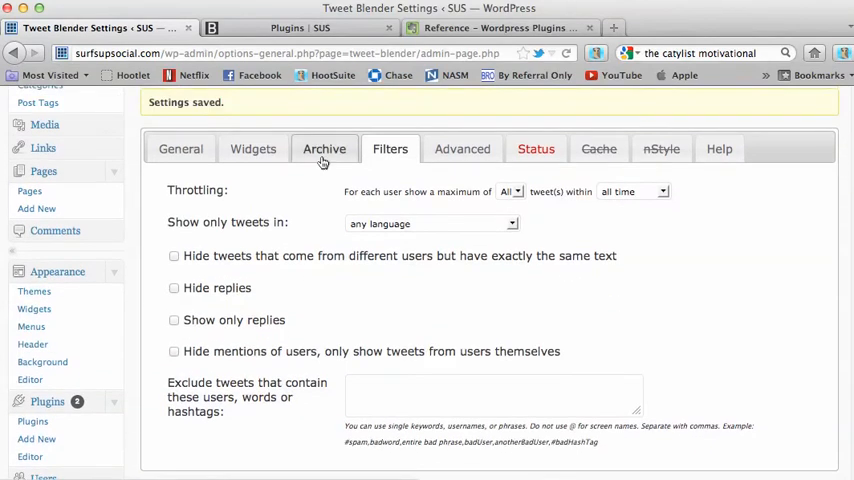
click(324, 146)
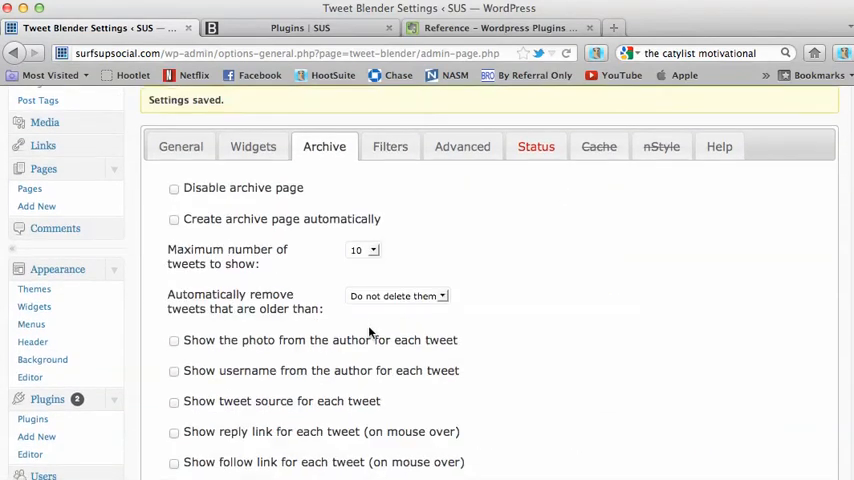
scroll(down, 3)
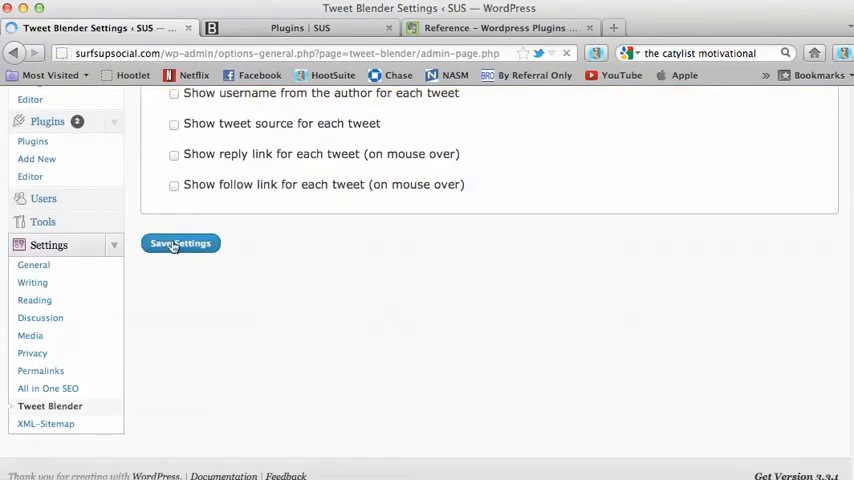
click(180, 244)
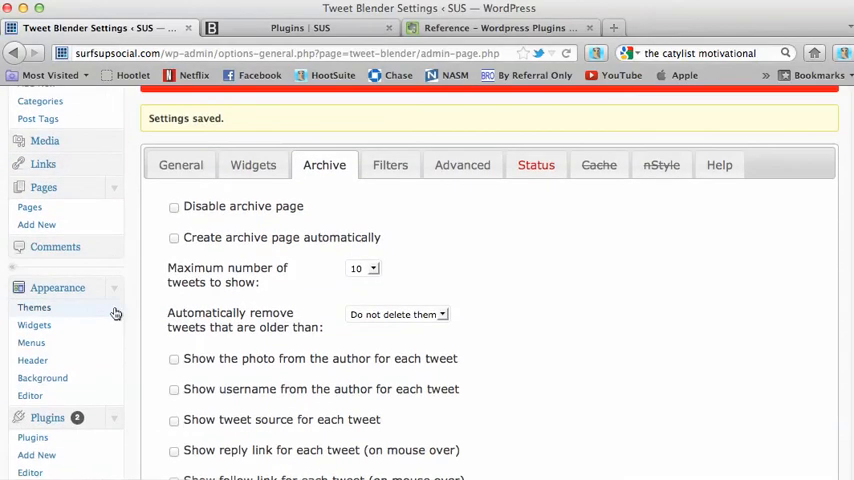
- Place a Tweet Blender widget into the Sidebar Top area on Appearance > Widgets
scroll(down, 3)
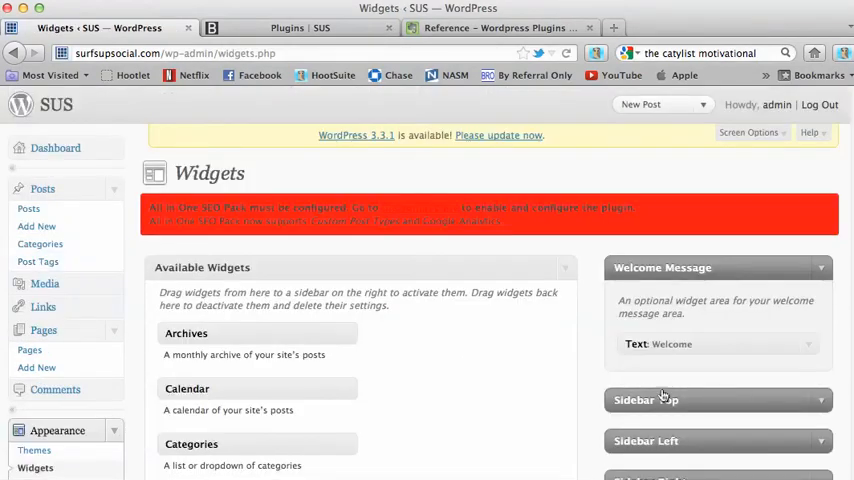
scroll(down, 3)
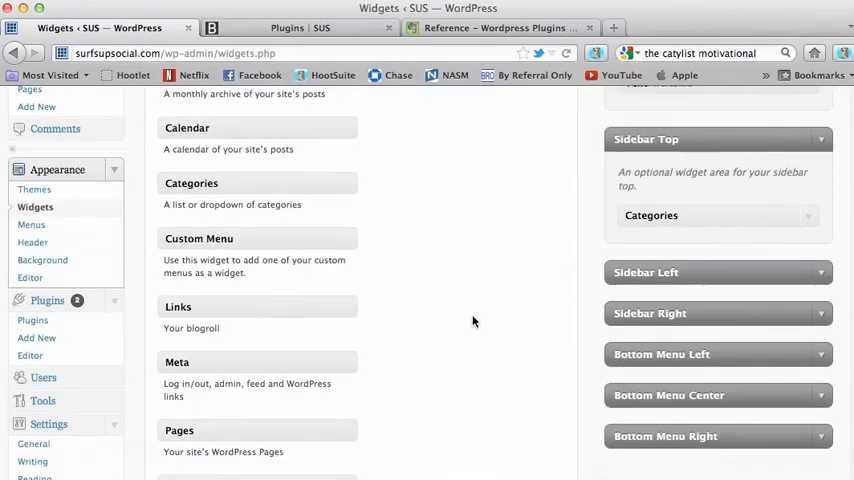
scroll(down, 3)
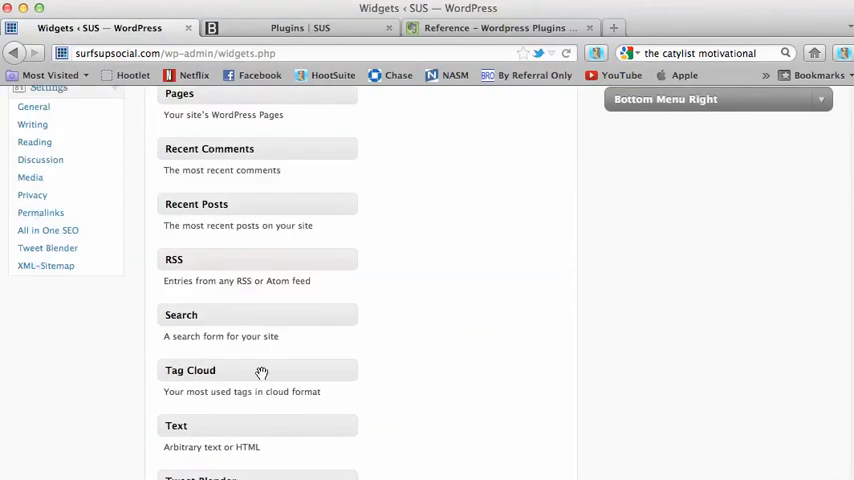
scroll(down, 3)
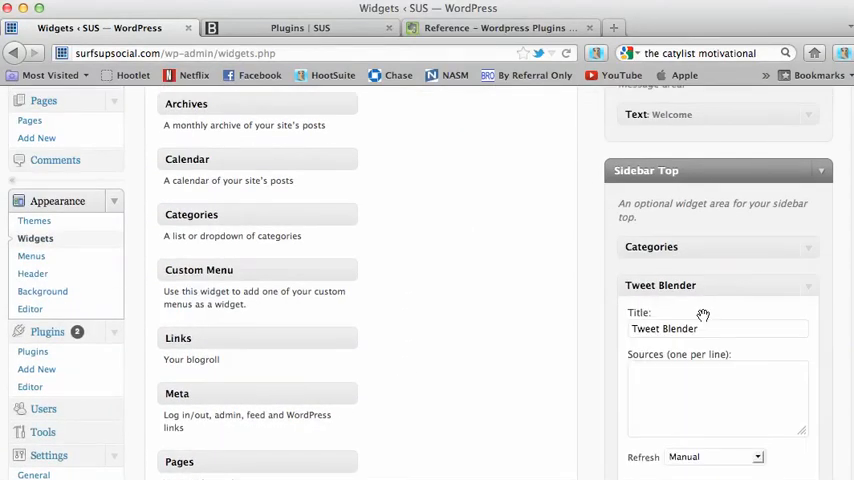
- Set the widget sources to knudgan and surfsupsocial, refresh every minute, and save it
scroll(down, 3)
text(Tweets)
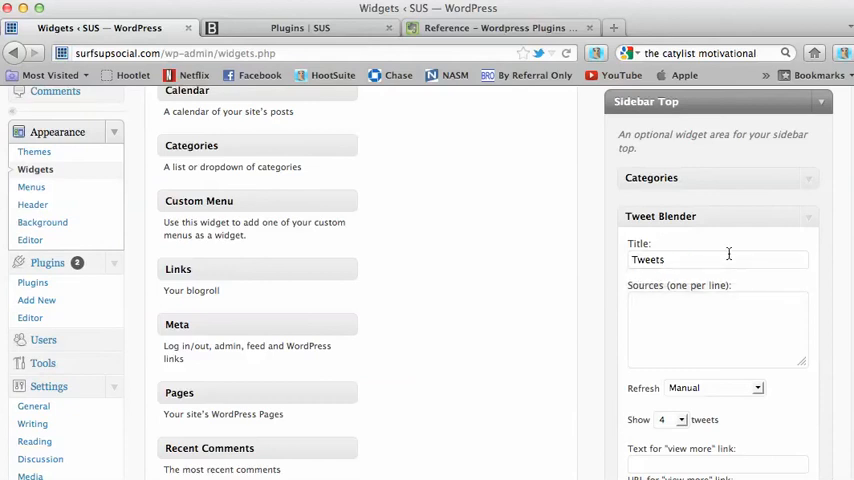
text(knudgan)
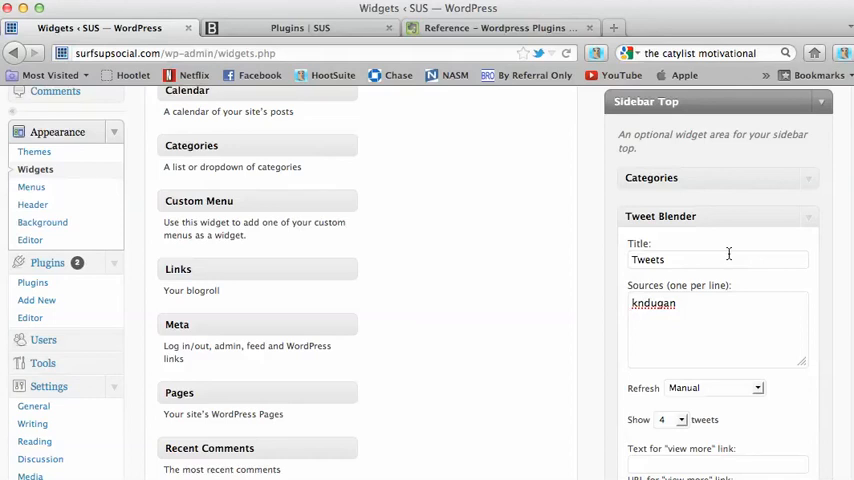
text(surfsup)
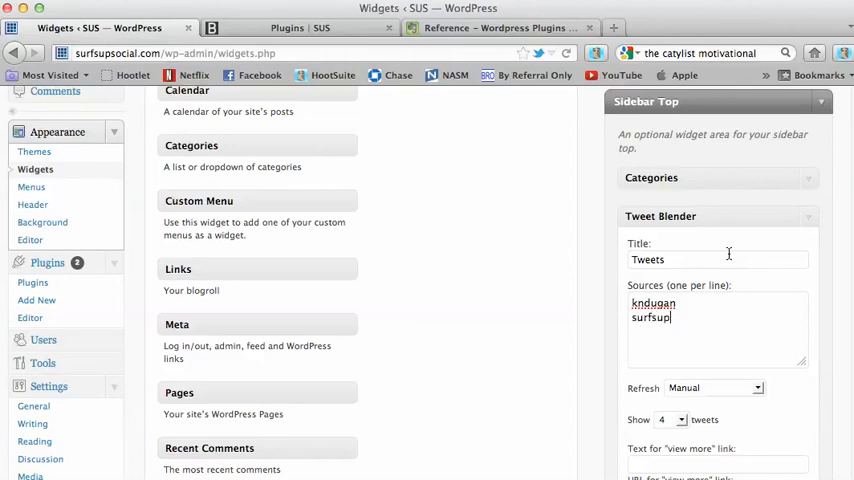
text(social)
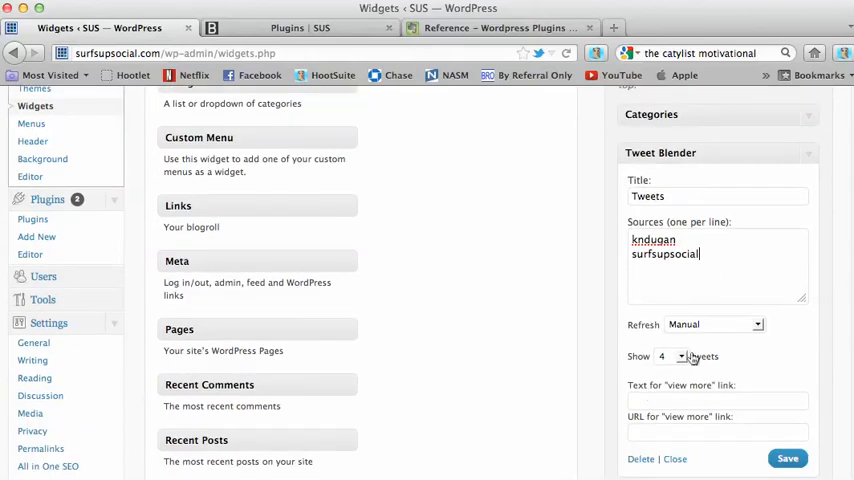
click(712, 324)
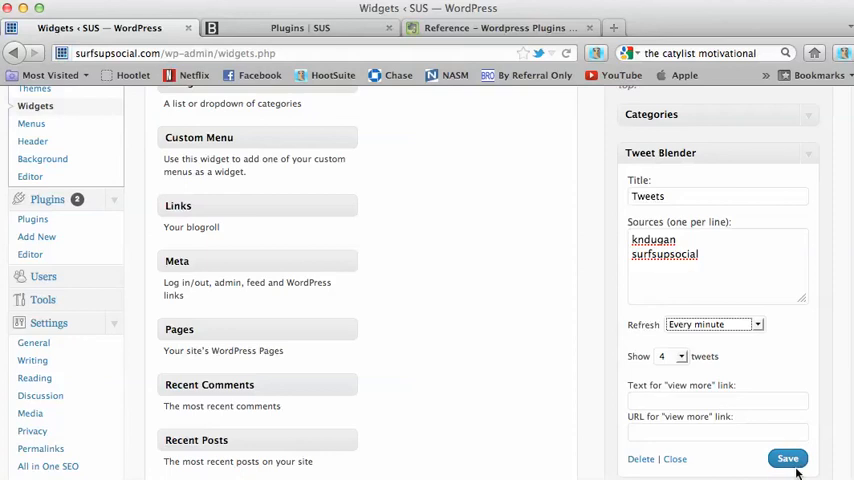
click(788, 458)
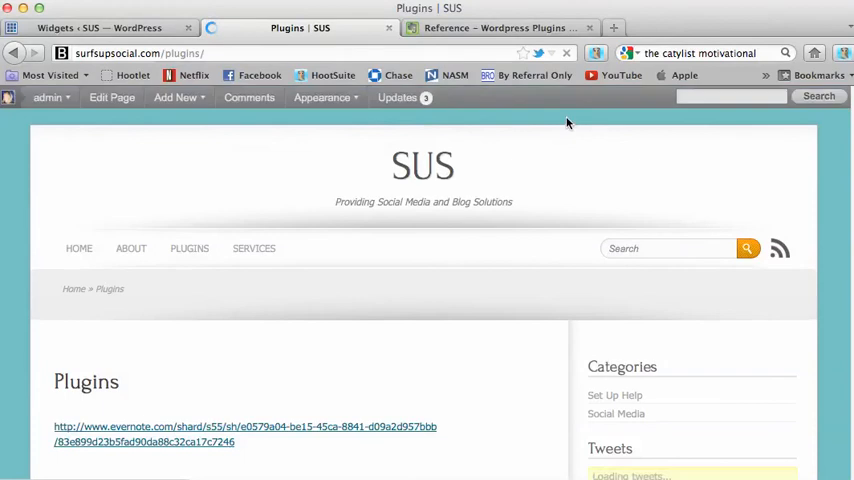
- Scroll the live SUS Plugins page to check the Tweets widget showing recent tweets
scroll(down, 3)
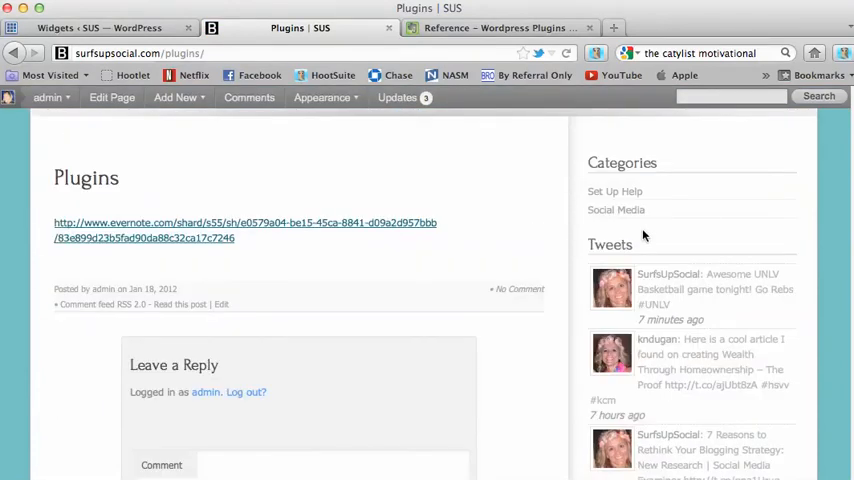
scroll(down, 3)
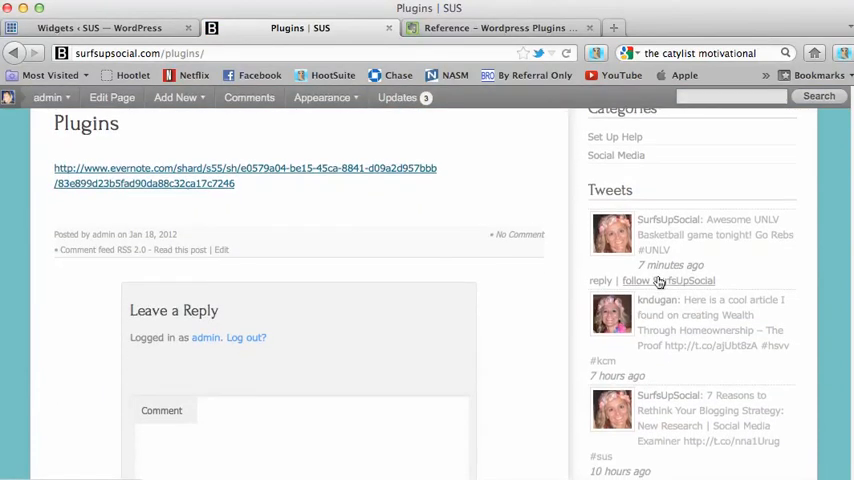
scroll(down, 3)
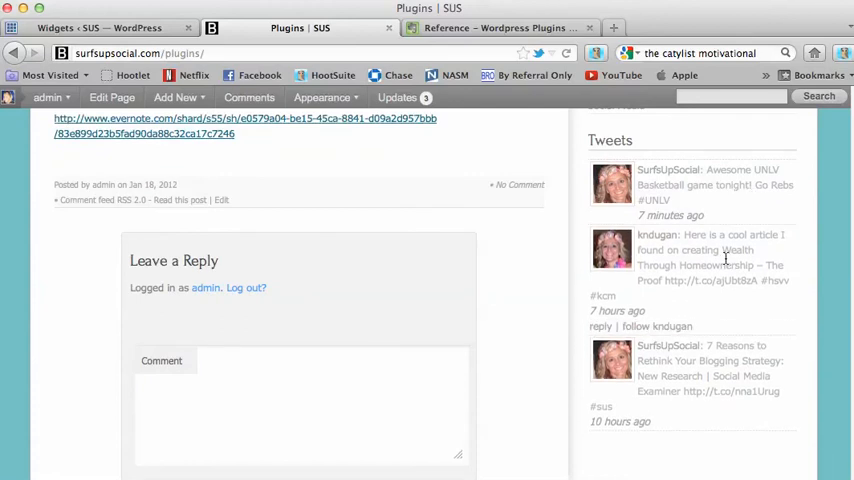
mouse_move(710, 296)
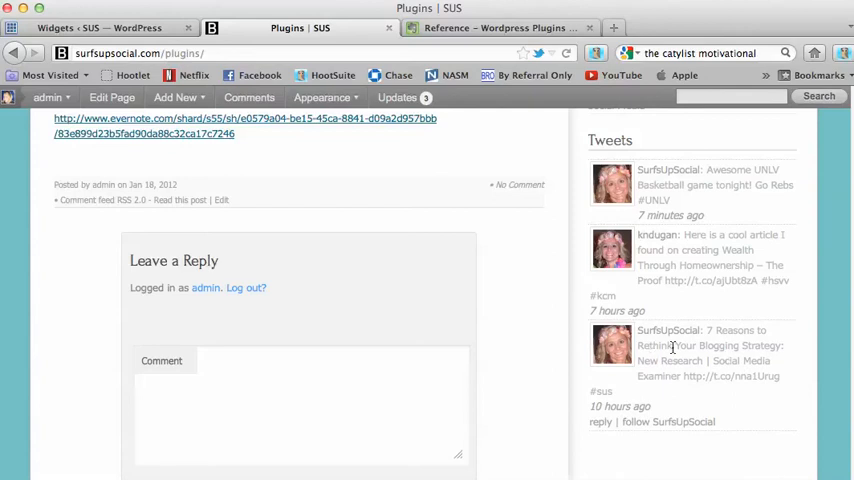
mouse_move(544, 256)
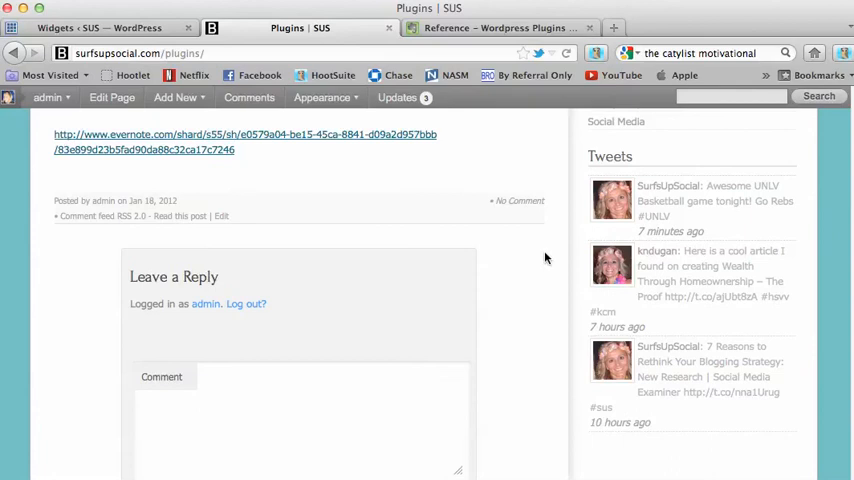
scroll(up, 3)
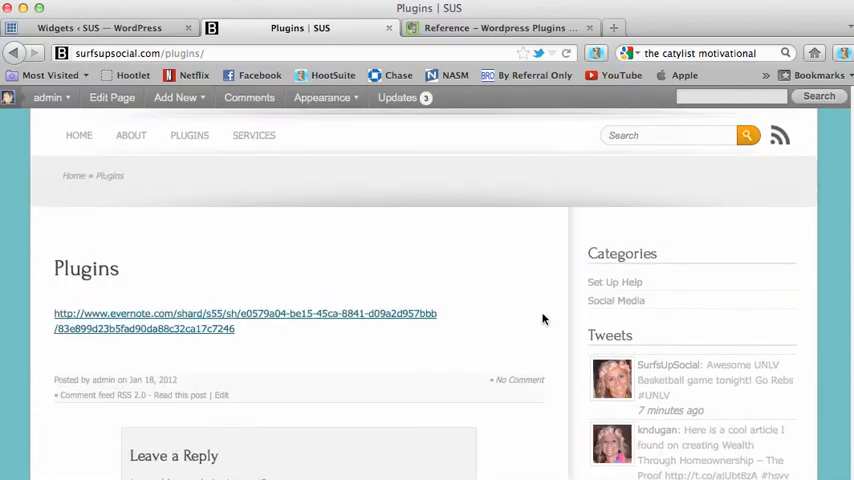
scroll(down, 3)
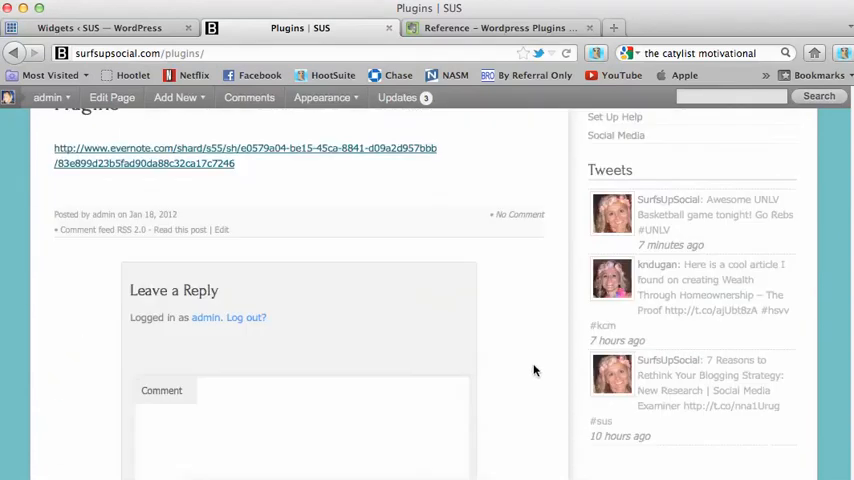
scroll(down, 3)
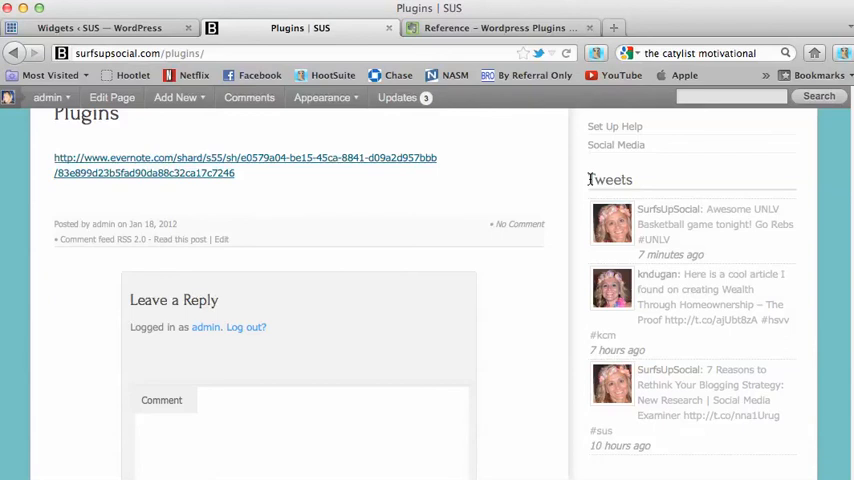
scroll(down, 3)
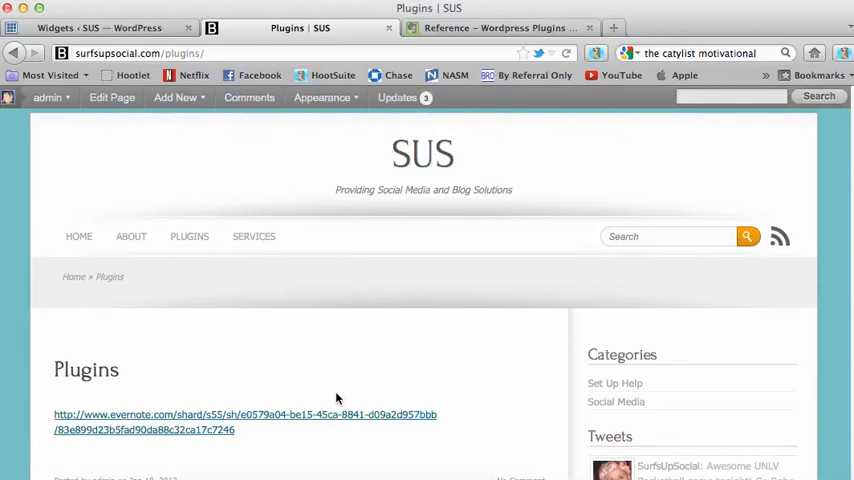
mouse_move(212, 348)
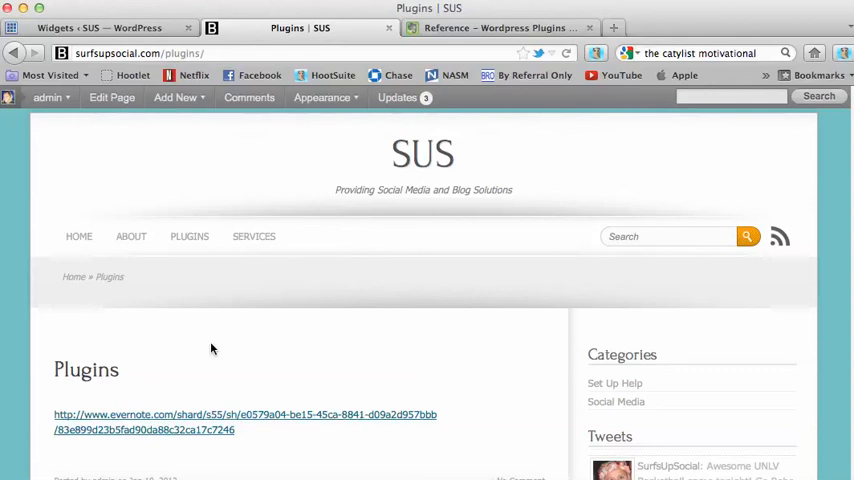